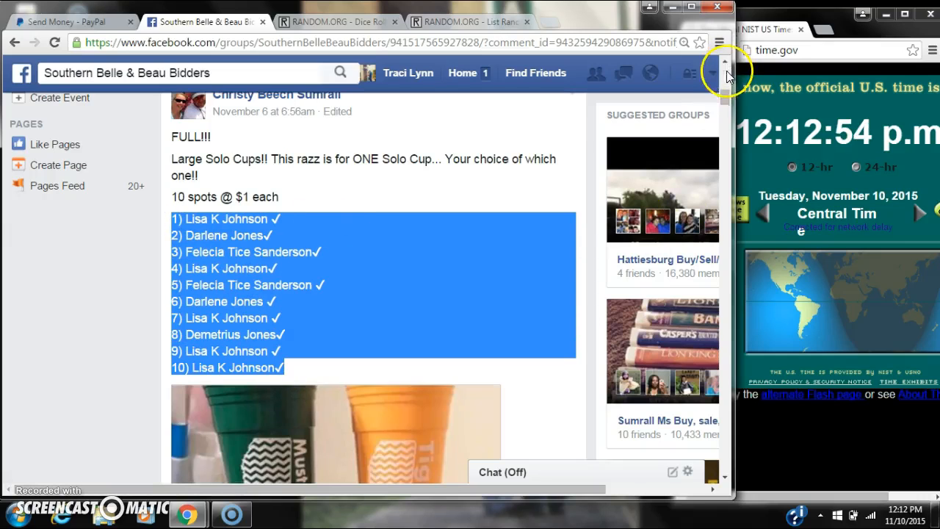
Scroll the Solo Cup group post down to the newest comments ending with the 'live' update
{"action": "scroll", "scroll_direction": "down", "scroll_amount": 3}
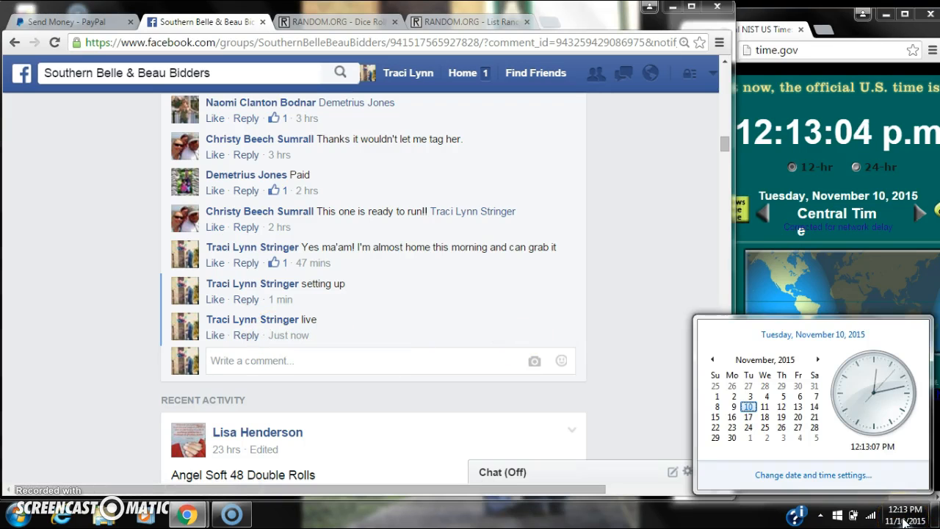
Roll two virtual dice (3 and 2) and return to the List Randomizer with the 10-name list
{"action": "left_click", "coordinate": [468, 23]}
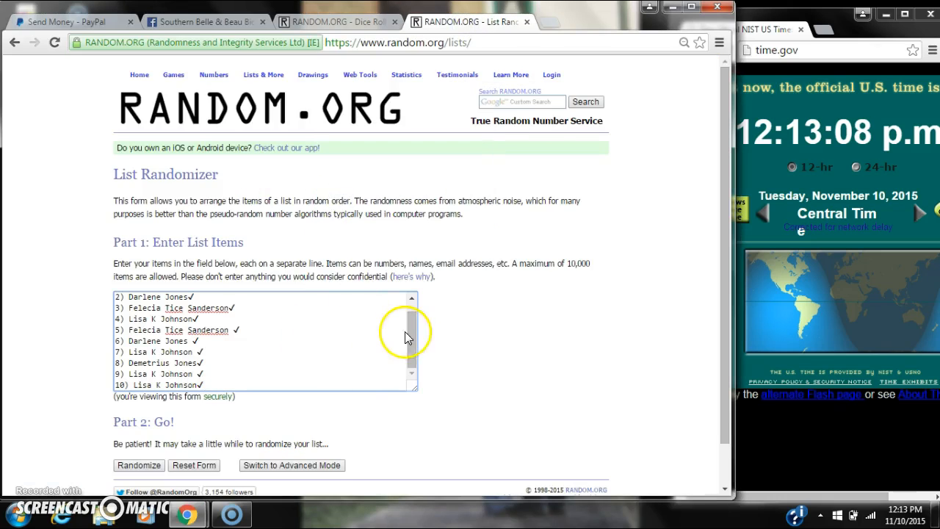
{"action": "left_click", "coordinate": [338, 22]}
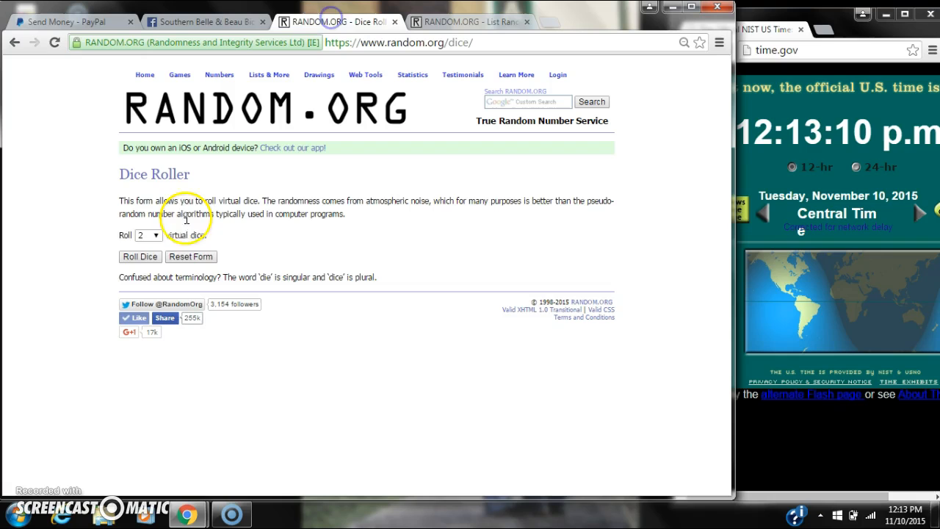
{"action": "left_click", "coordinate": [139, 256]}
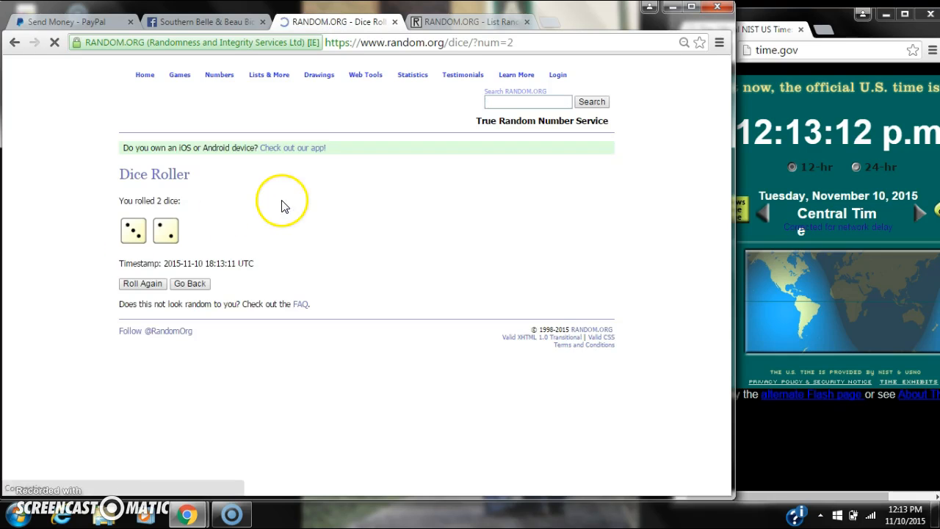
{"action": "left_click", "coordinate": [471, 22]}
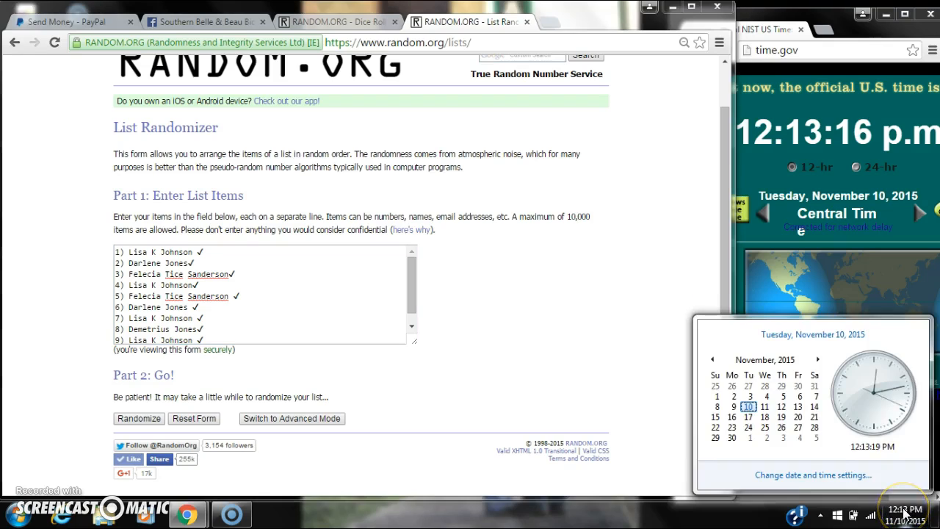
Shuffle the 10-name spot list repeatedly, checking the dice result in between, reaching four randomizations
{"action": "left_click", "coordinate": [138, 417]}
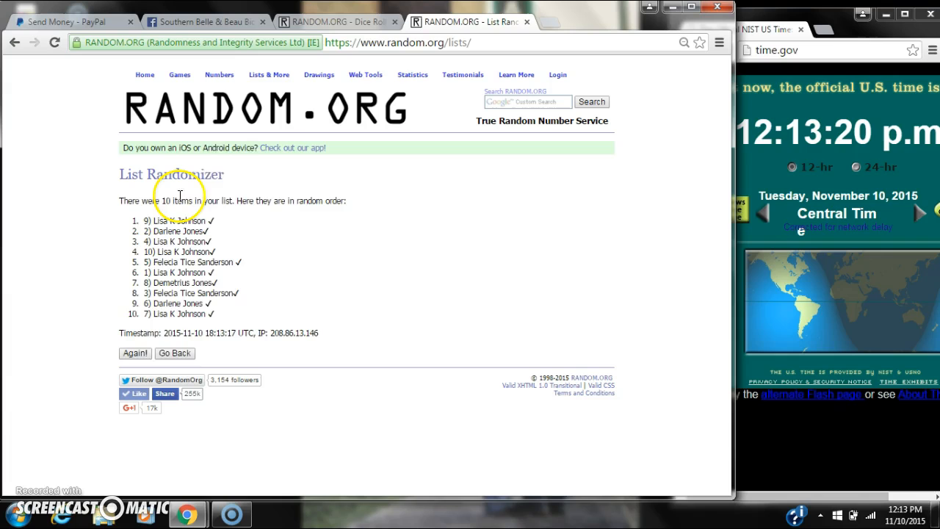
{"action": "left_click", "coordinate": [331, 22]}
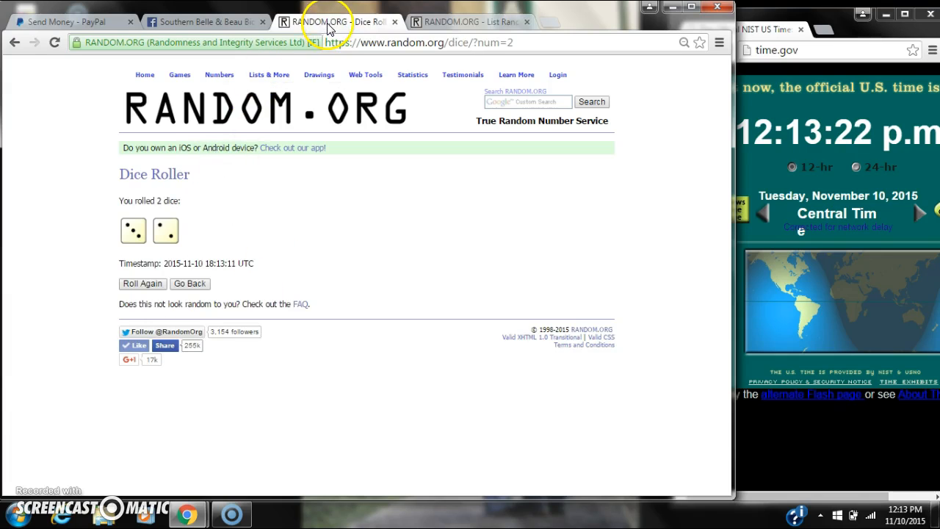
{"action": "left_click", "coordinate": [470, 22]}
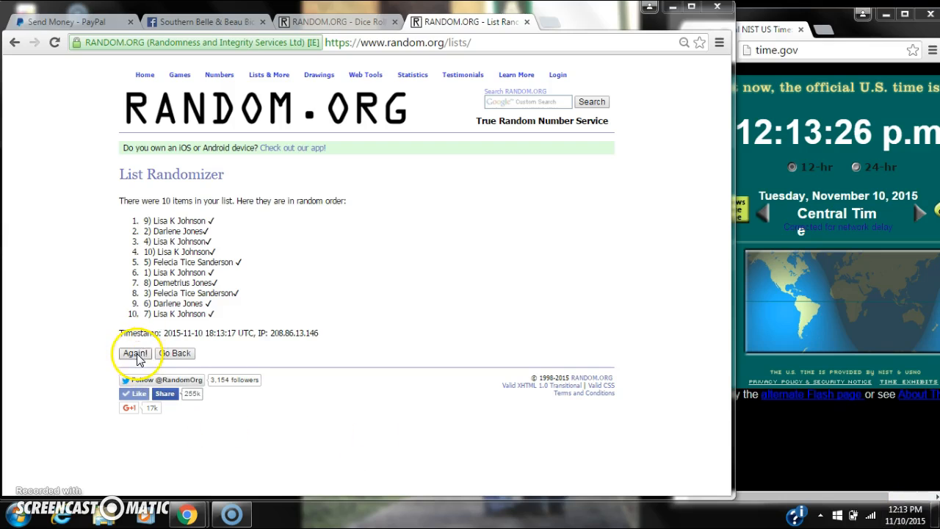
{"action": "left_click", "coordinate": [135, 353]}
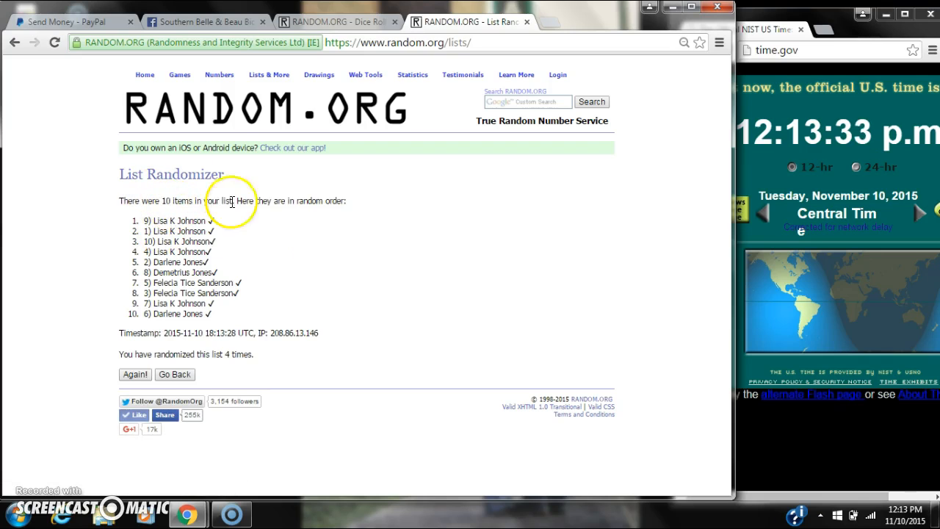
{"action": "mouse_move", "coordinate": [286, 135]}
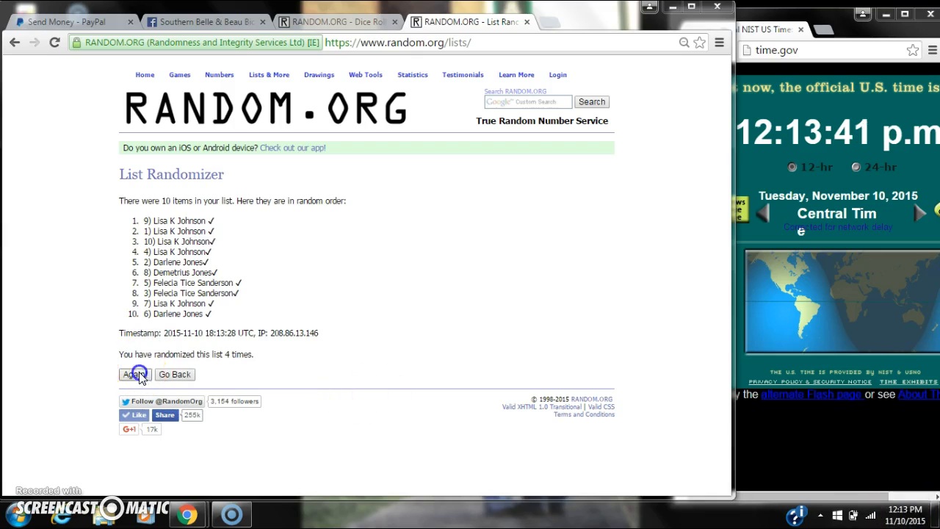
{"action": "left_click", "coordinate": [135, 375]}
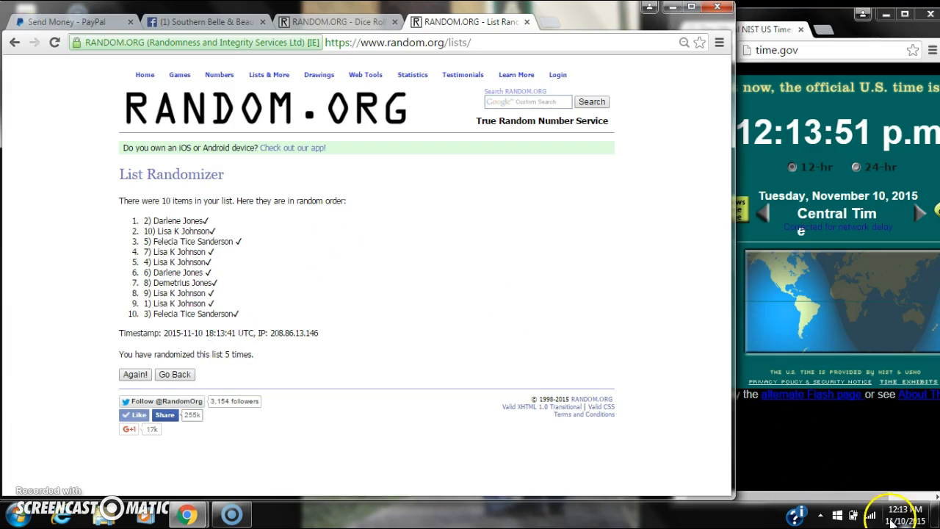
{"action": "left_click", "coordinate": [335, 22]}
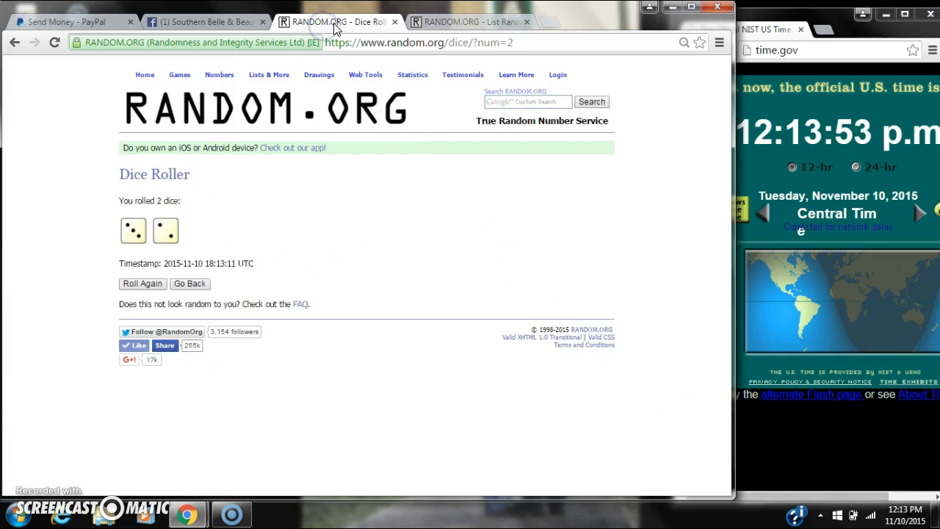
{"action": "mouse_move", "coordinate": [217, 16]}
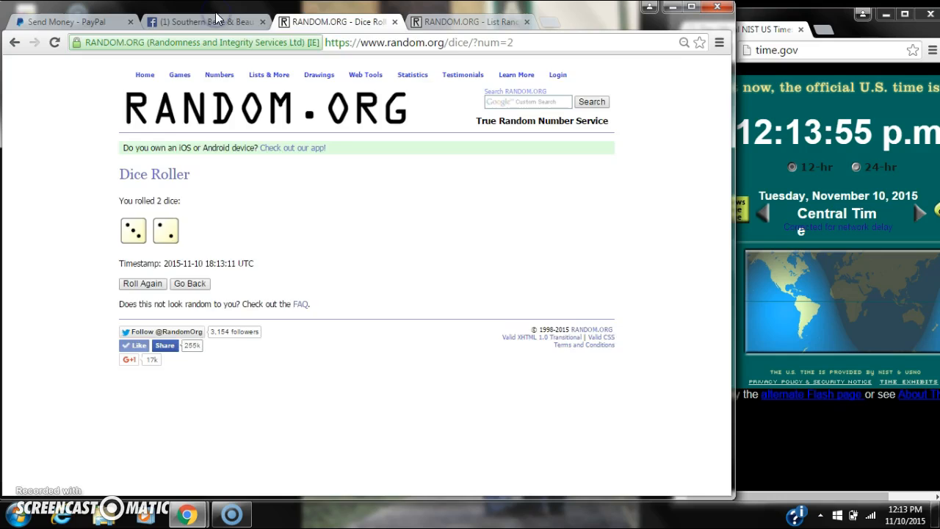
{"action": "left_click", "coordinate": [205, 22]}
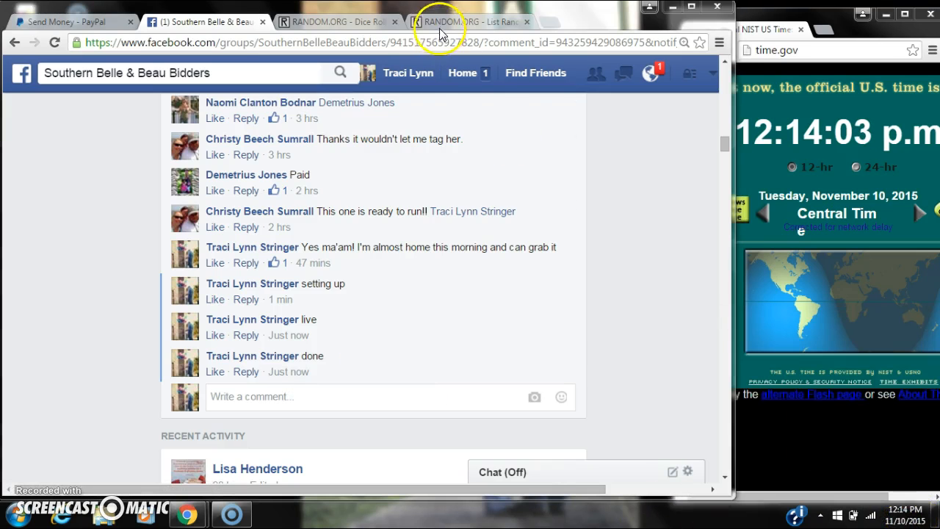
{"action": "left_click", "coordinate": [470, 22]}
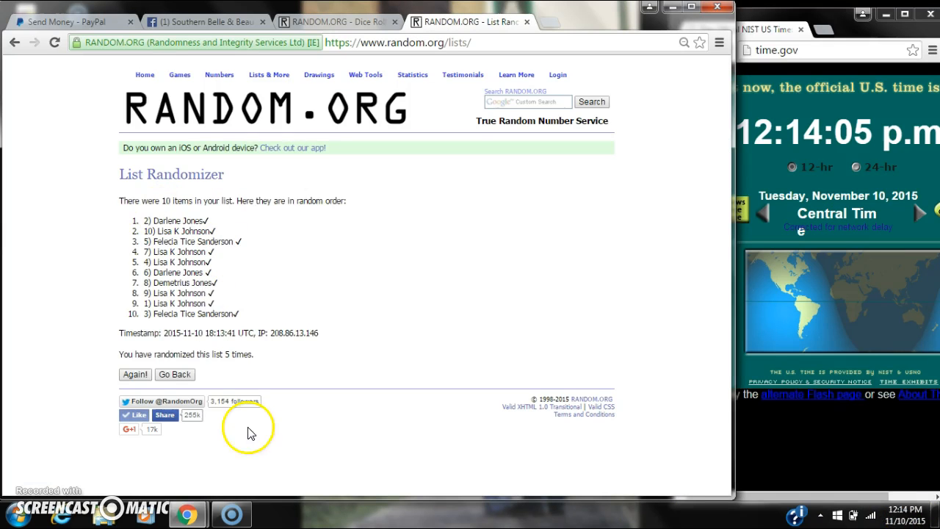